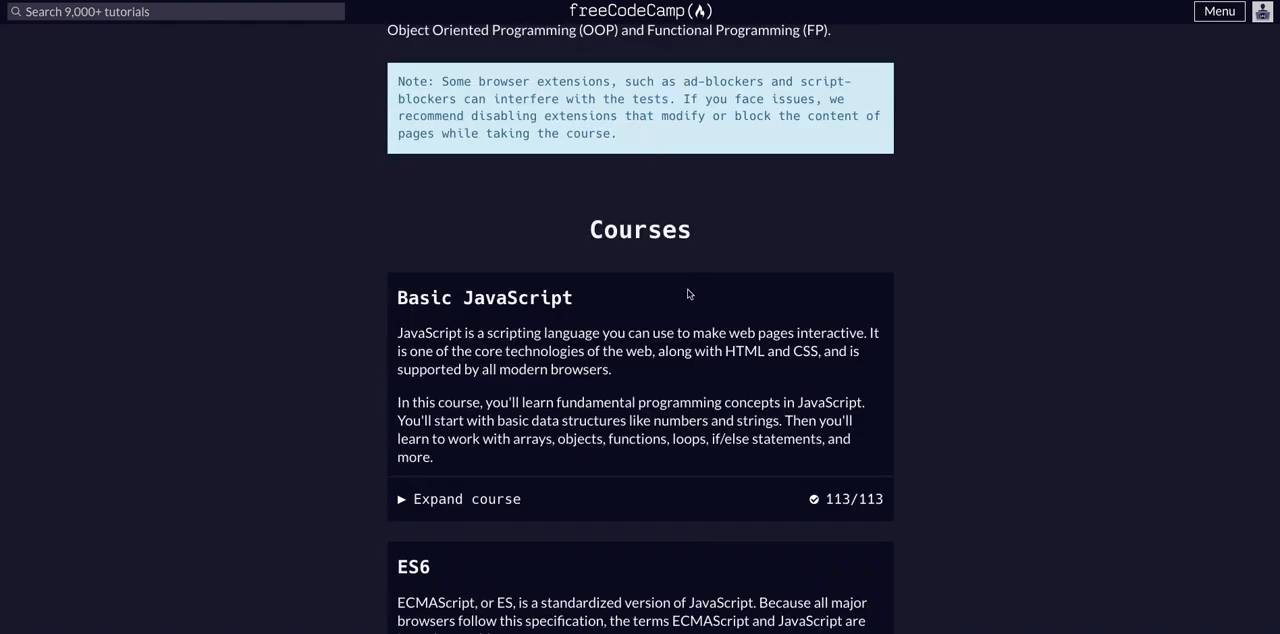
- Scroll the curriculum down to the ES6 course and its challenge list
{"action": "scroll", "scroll_direction": "down", "scroll_amount": 3}
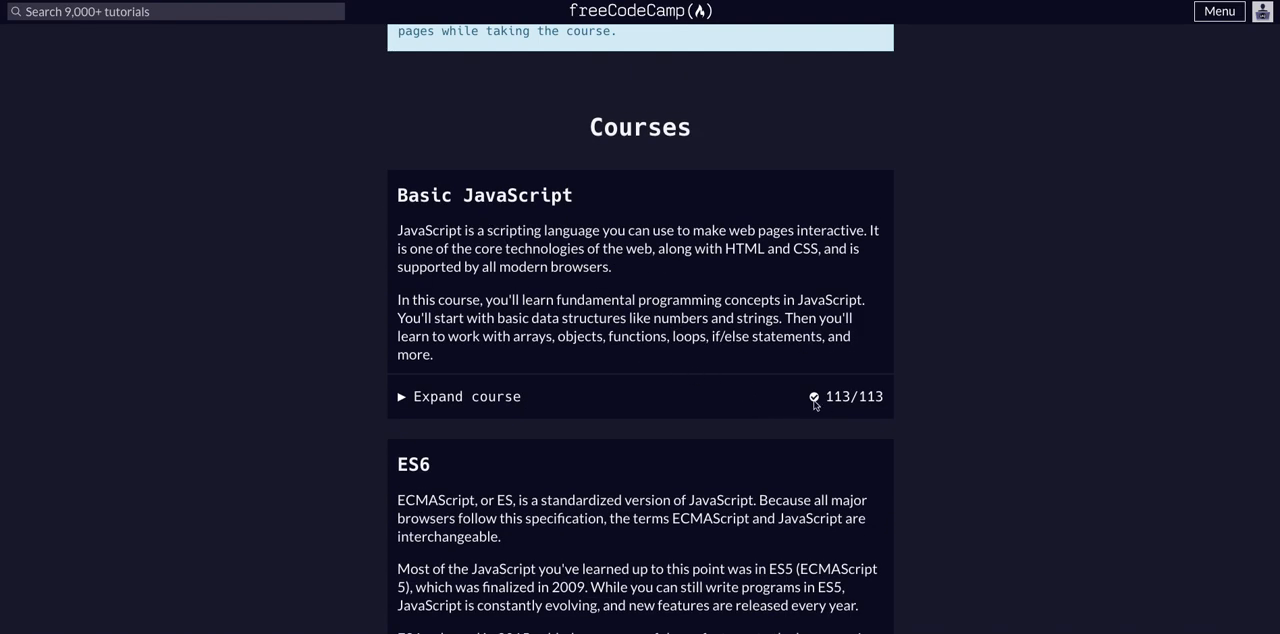
{"action": "mouse_move", "coordinate": [649, 370]}
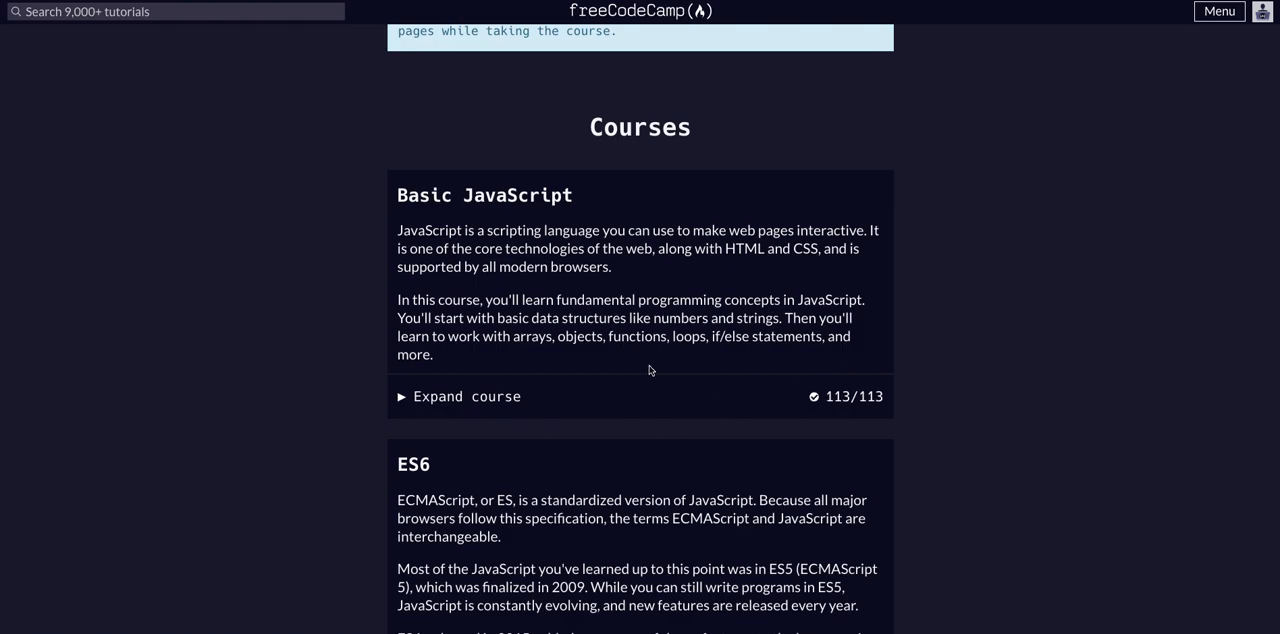
{"action": "mouse_move", "coordinate": [840, 408]}
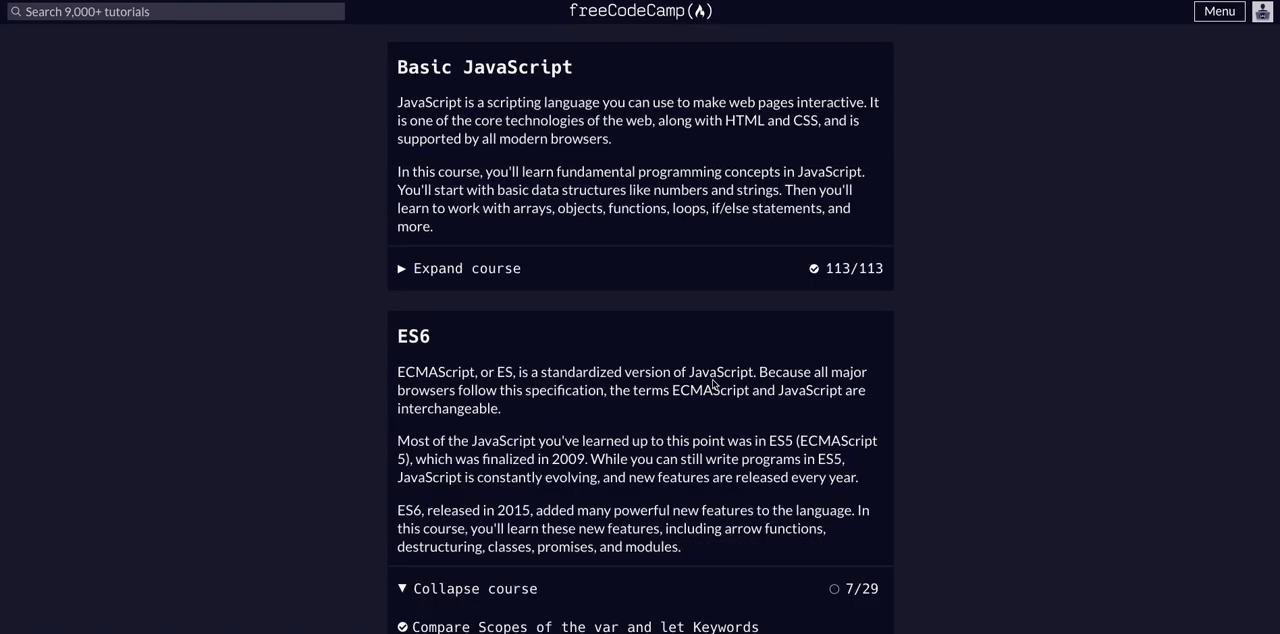
{"action": "scroll", "scroll_direction": "down", "scroll_amount": 3}
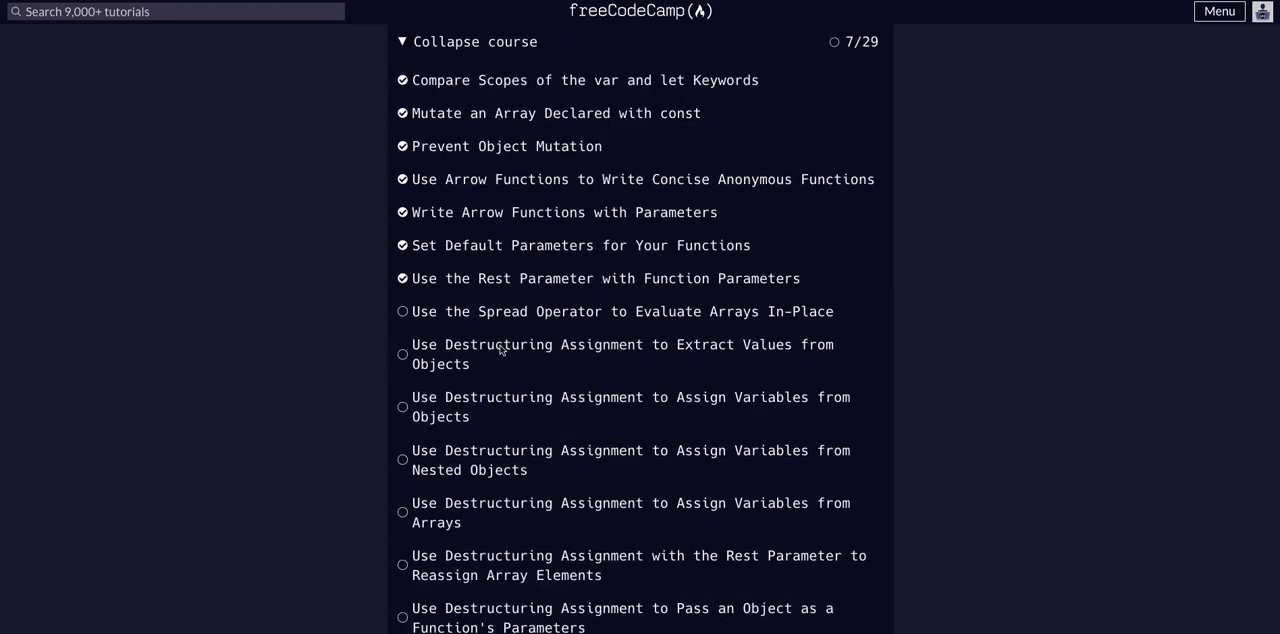
{"action": "mouse_move", "coordinate": [766, 321]}
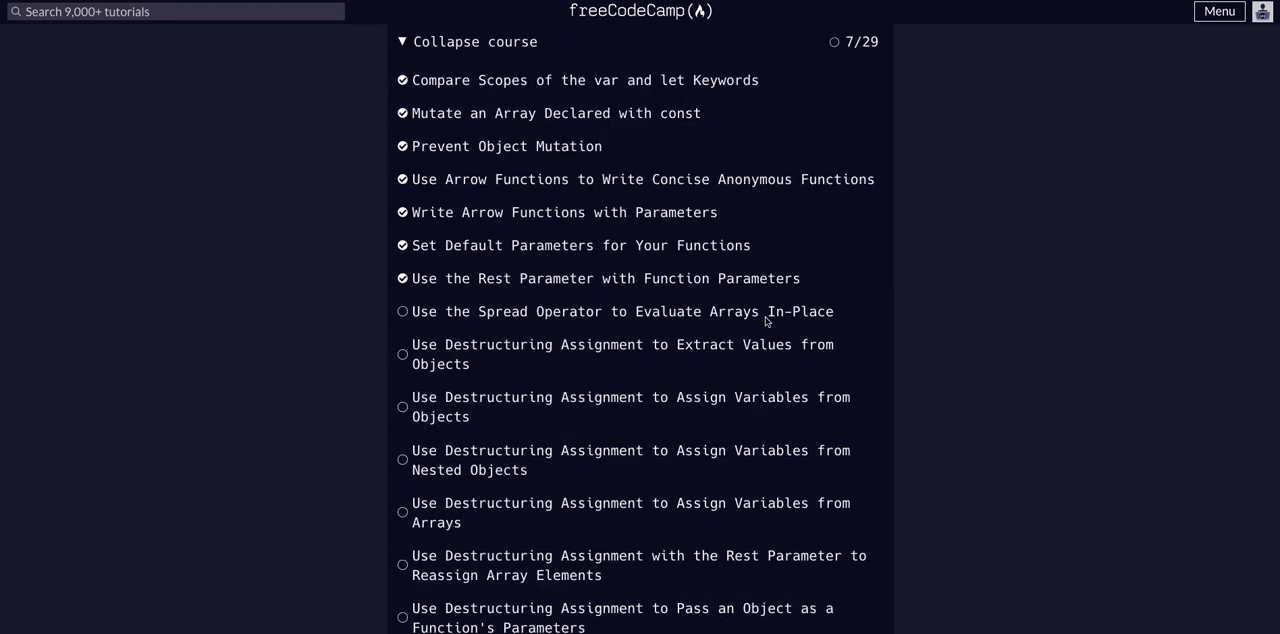
{"action": "mouse_move", "coordinate": [500, 298]}
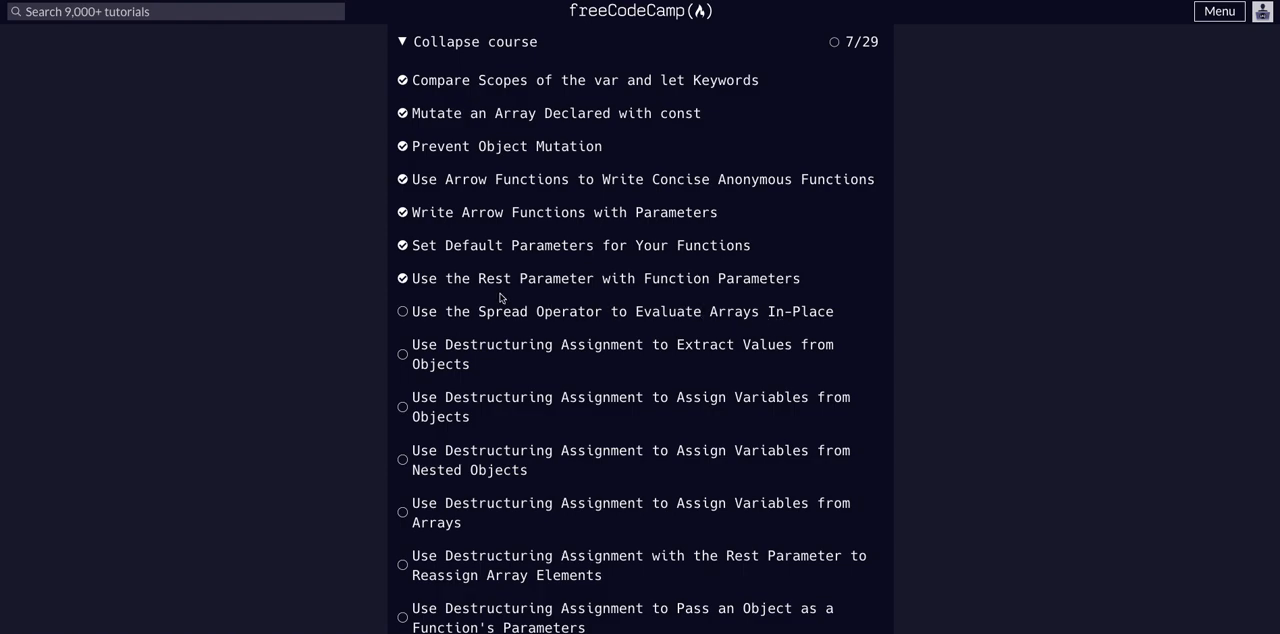
{"action": "mouse_move", "coordinate": [601, 300]}
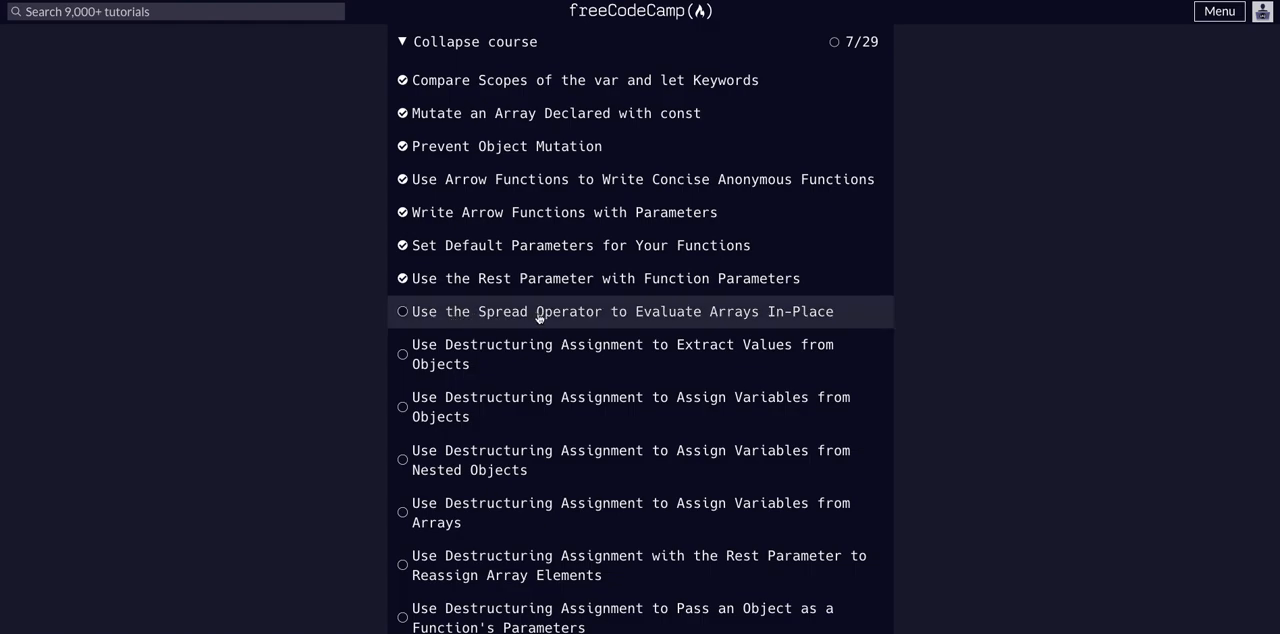
- Load the 'Use the Spread Operator to Evaluate Arrays In-Place' challenge and read its task
{"action": "left_click", "coordinate": [622, 311]}
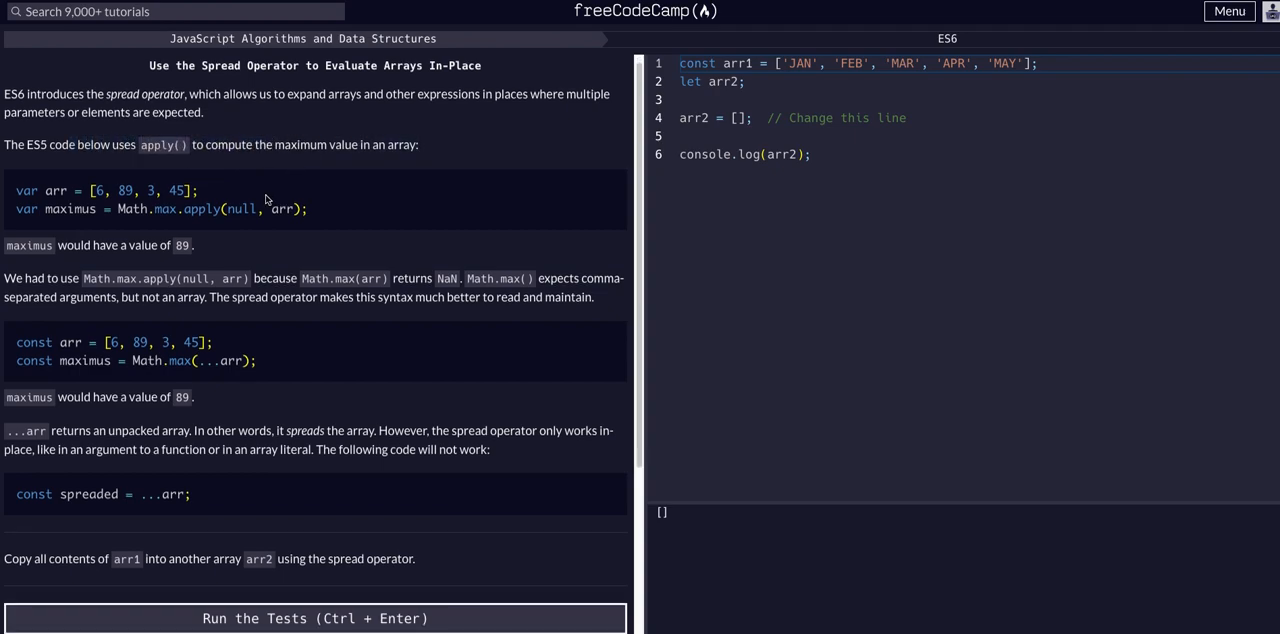
{"action": "scroll", "scroll_direction": "down", "scroll_amount": 3}
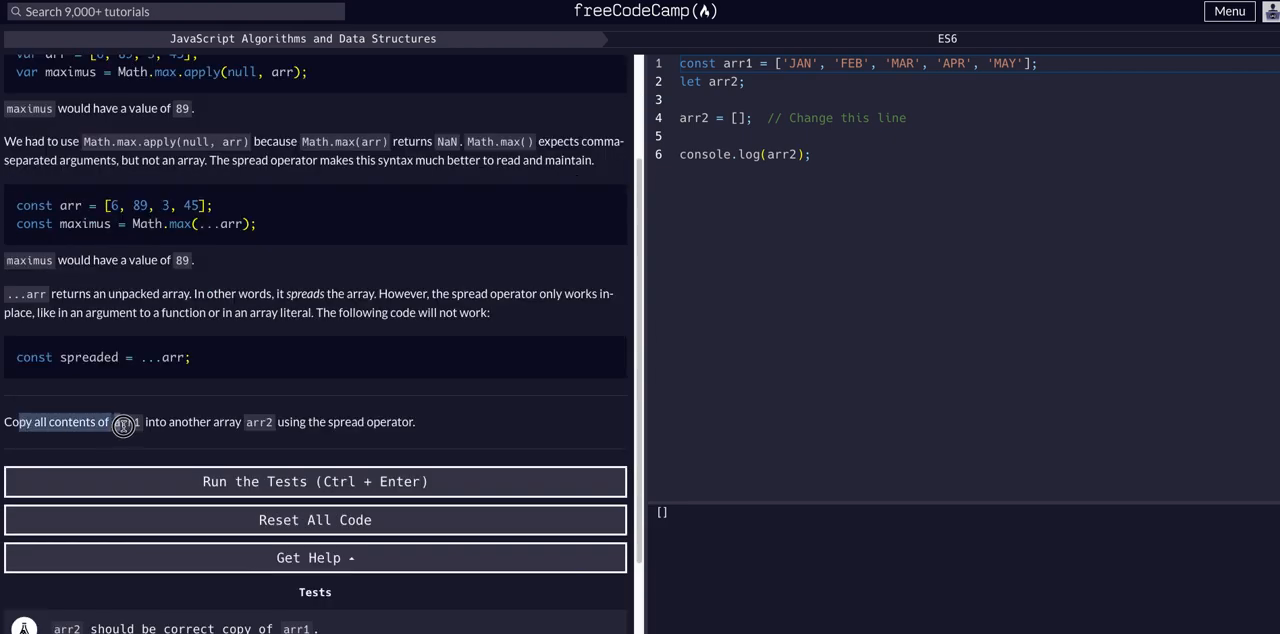
{"action": "left_click_drag", "start_coordinate": [124, 421], "coordinate": [305, 421]}
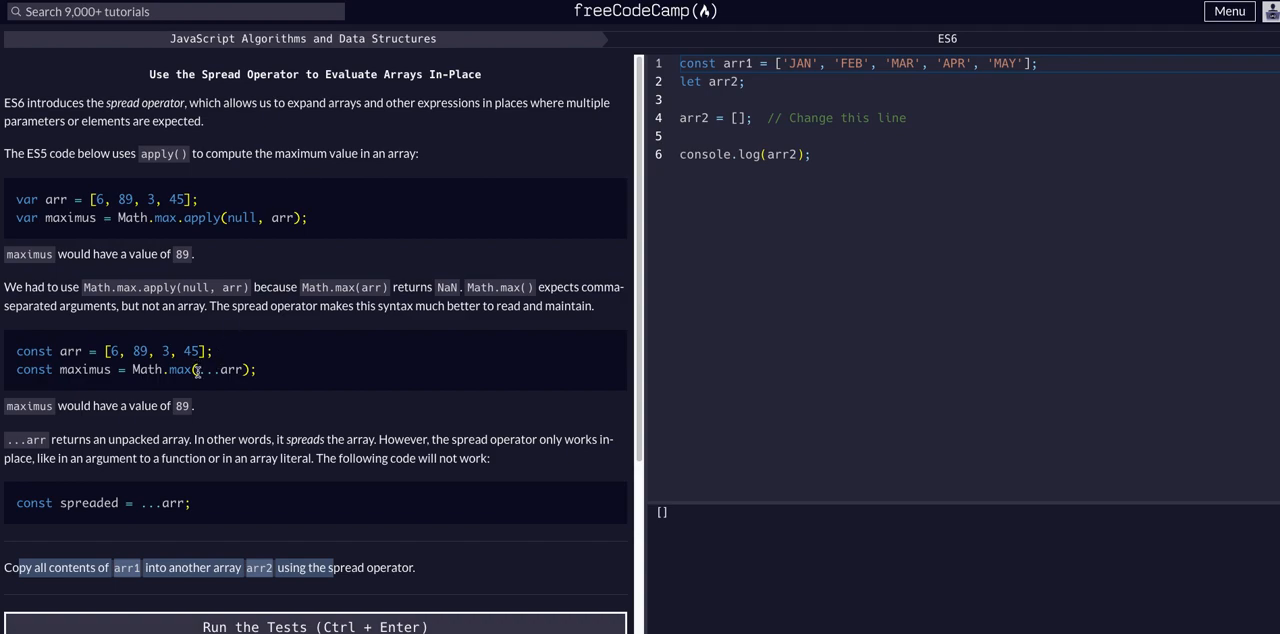
{"action": "double_click", "coordinate": [222, 369]}
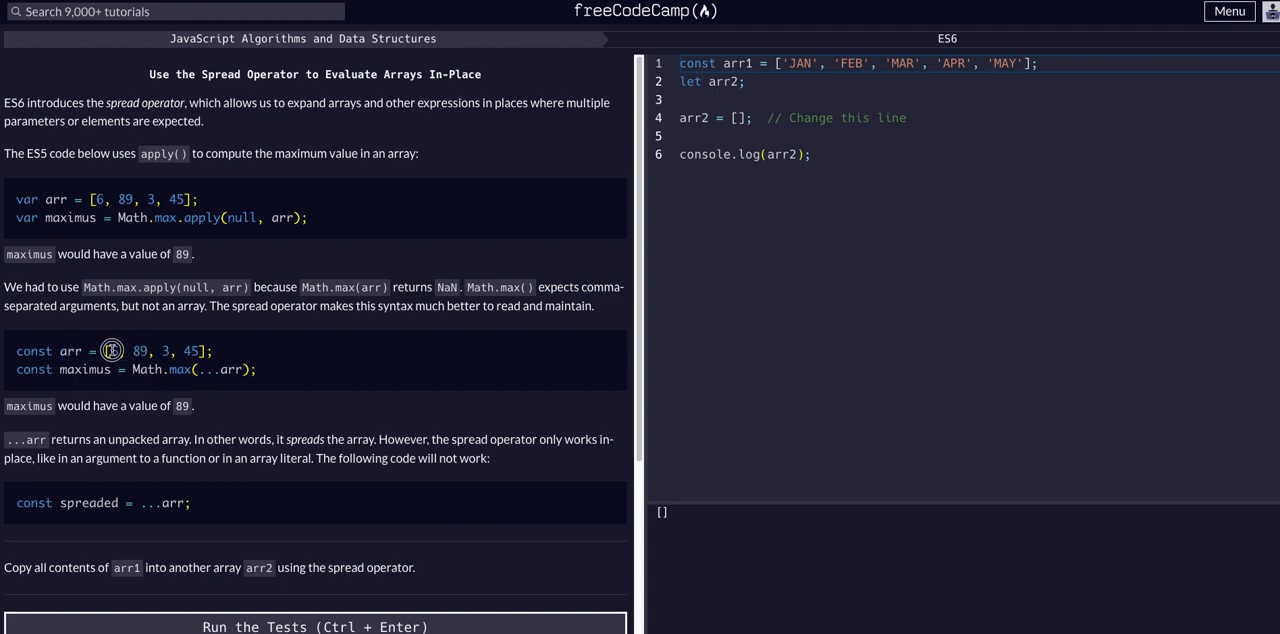
- Review the Math.max(...arr) example and the instruction to copy arr1 into arr2
{"action": "left_click_drag", "start_coordinate": [111, 350], "coordinate": [210, 350]}
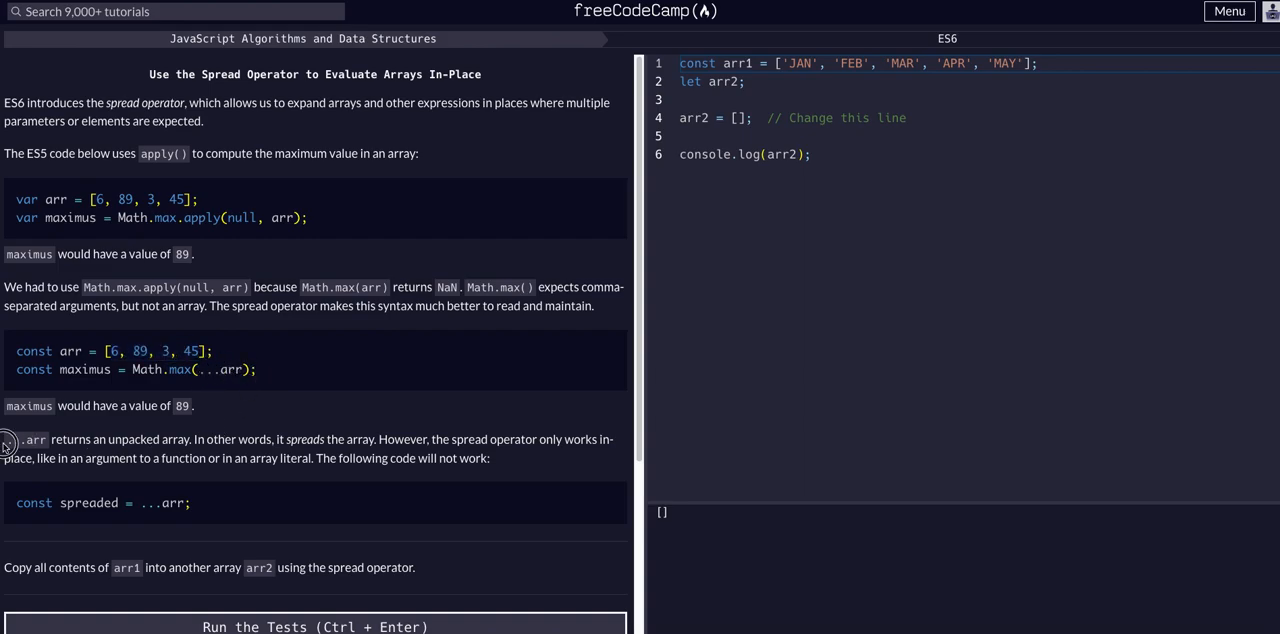
{"action": "mouse_move", "coordinate": [63, 440]}
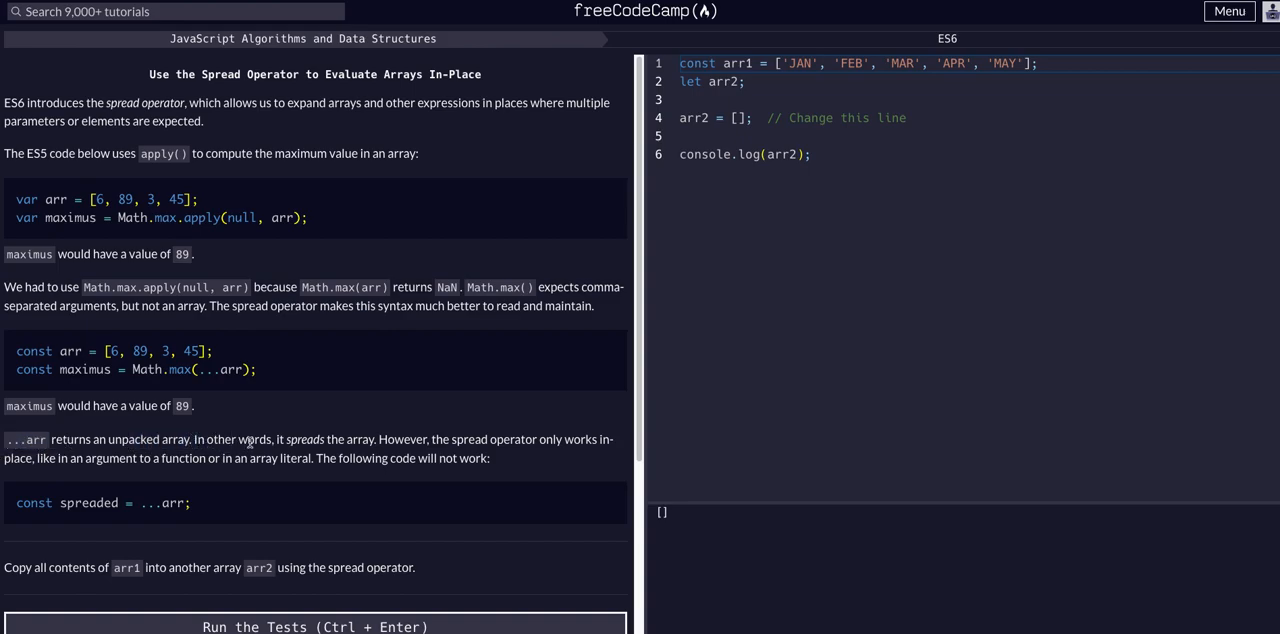
{"action": "mouse_move", "coordinate": [462, 445]}
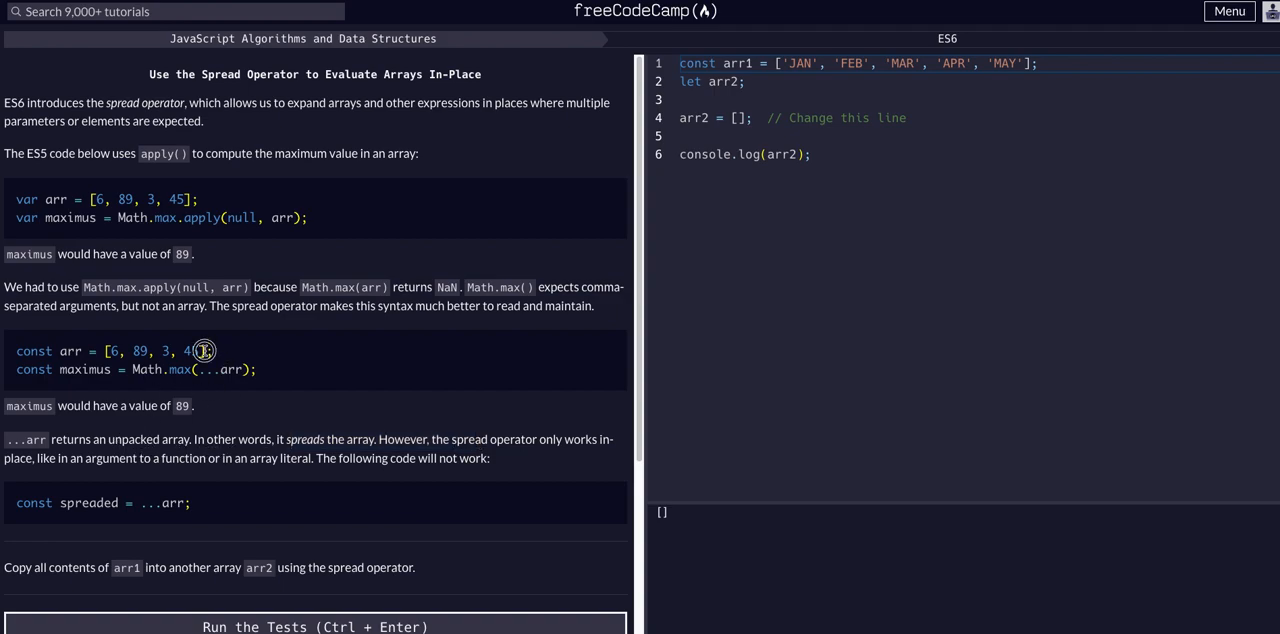
{"action": "left_click_drag", "start_coordinate": [207, 351], "coordinate": [108, 351]}
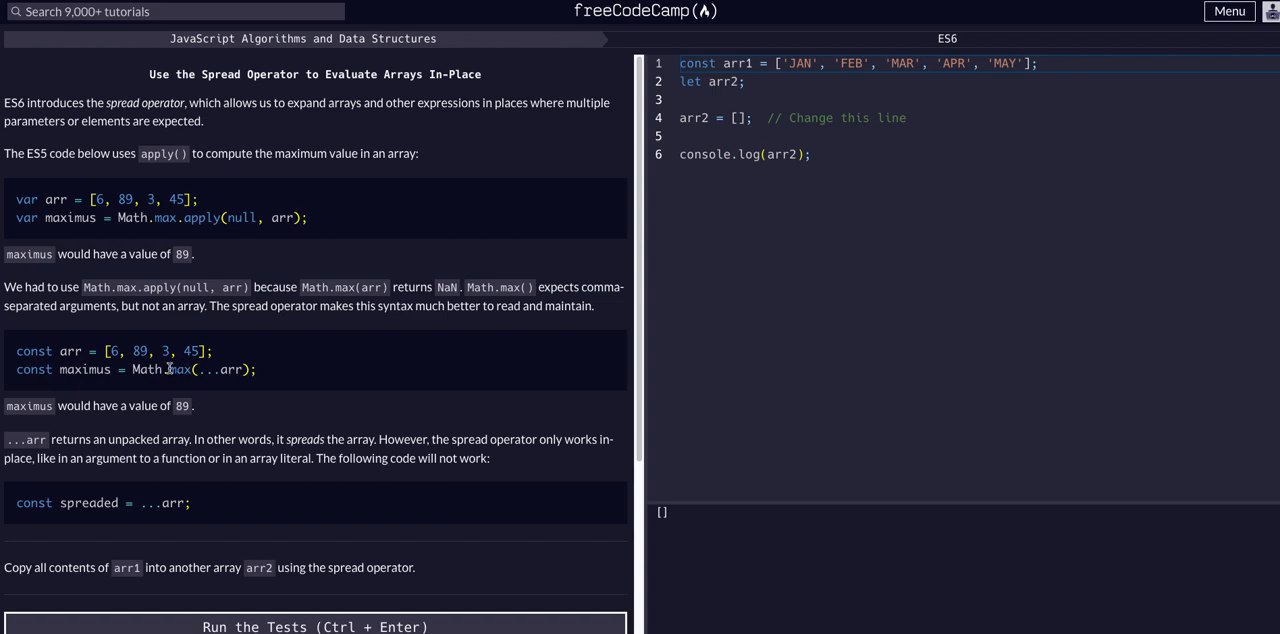
{"action": "left_click_drag", "start_coordinate": [196, 369], "coordinate": [256, 369]}
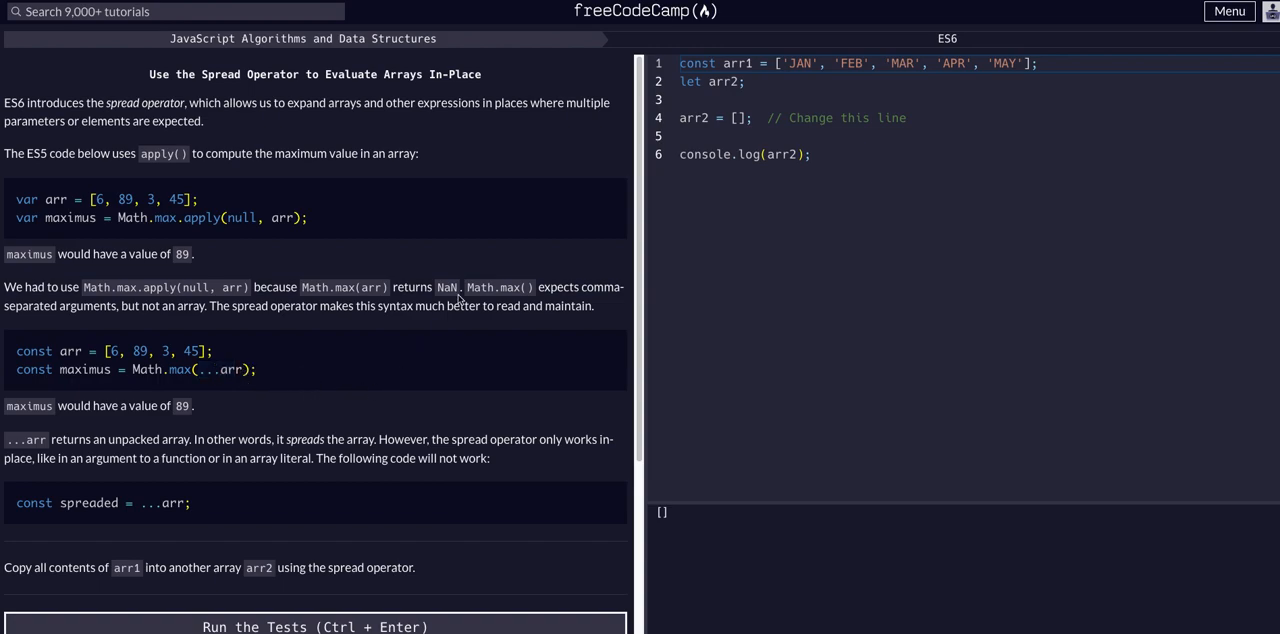
{"action": "mouse_move", "coordinate": [545, 347]}
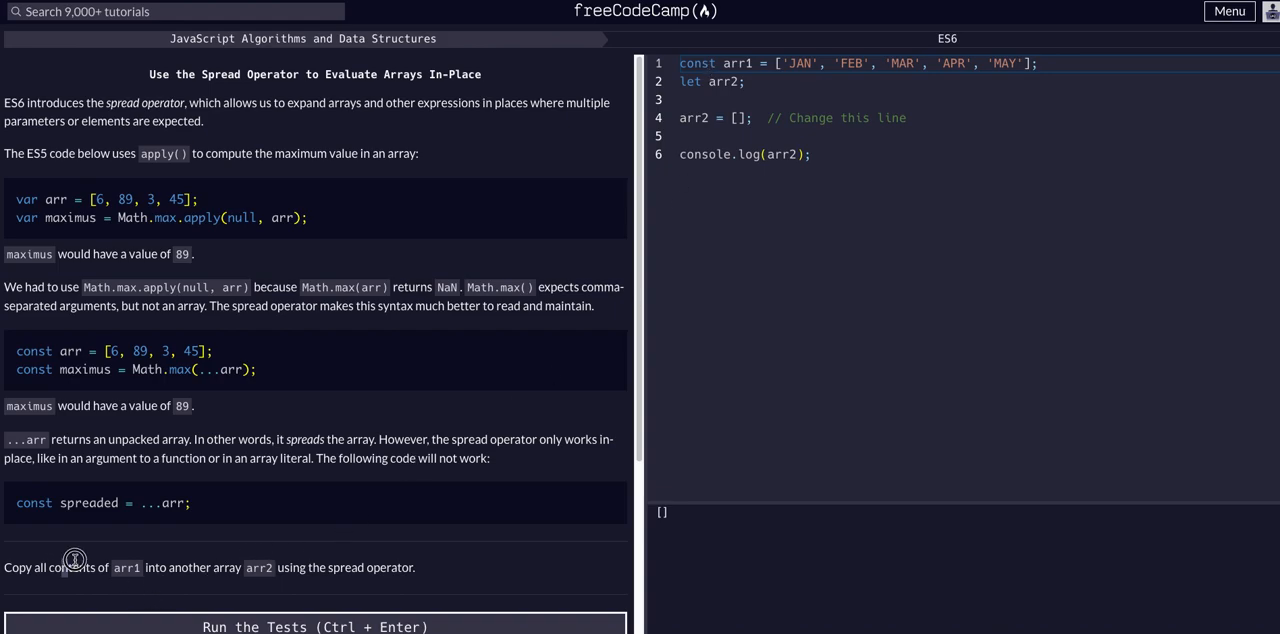
{"action": "left_click_drag", "start_coordinate": [75, 567], "coordinate": [240, 567]}
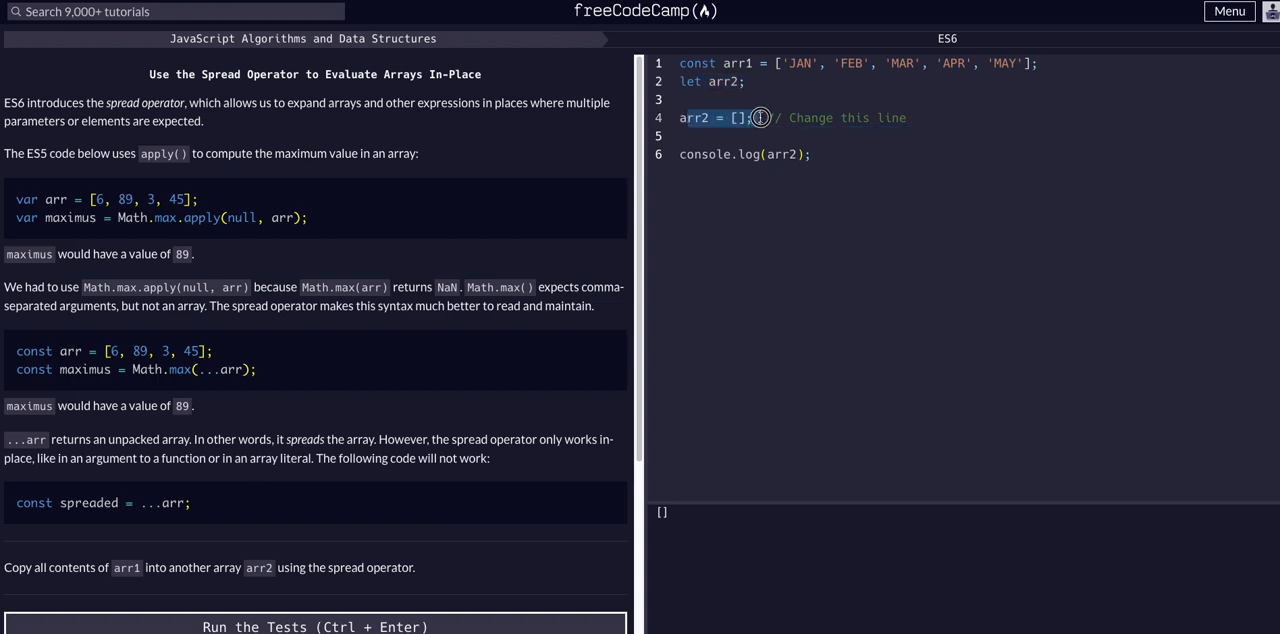
- Change line 4 to arr2 = [...arr1]; so the console prints the five months
{"action": "key", "text": "BackSpace"}
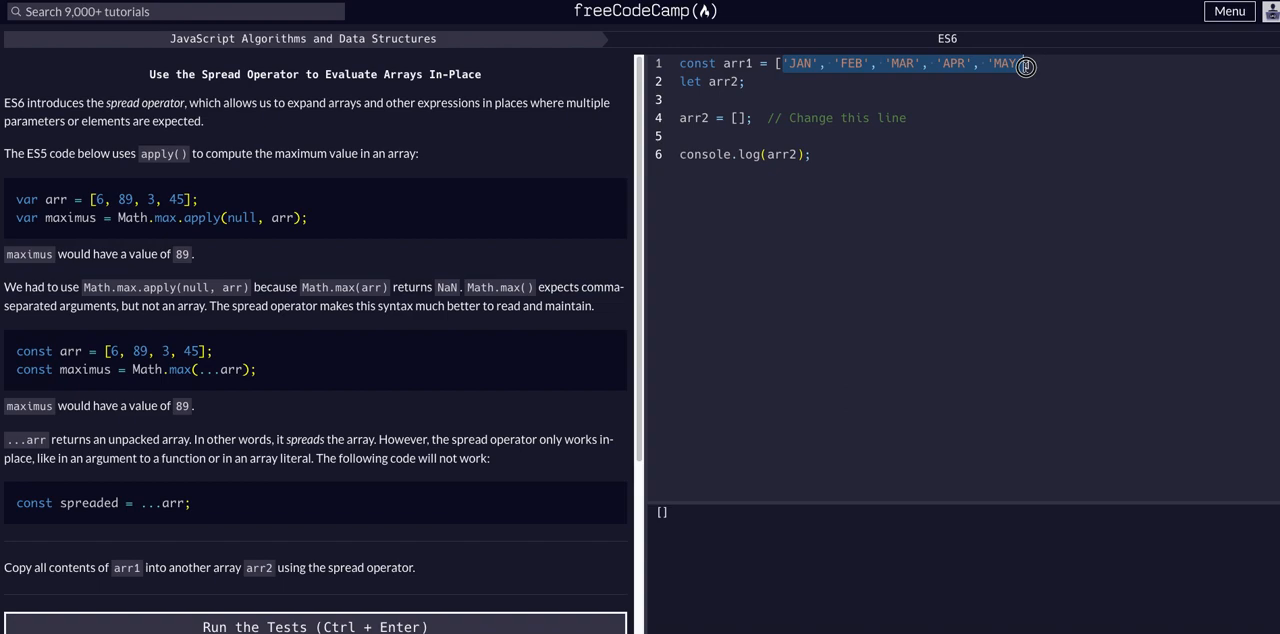
{"action": "left_click", "coordinate": [738, 118]}
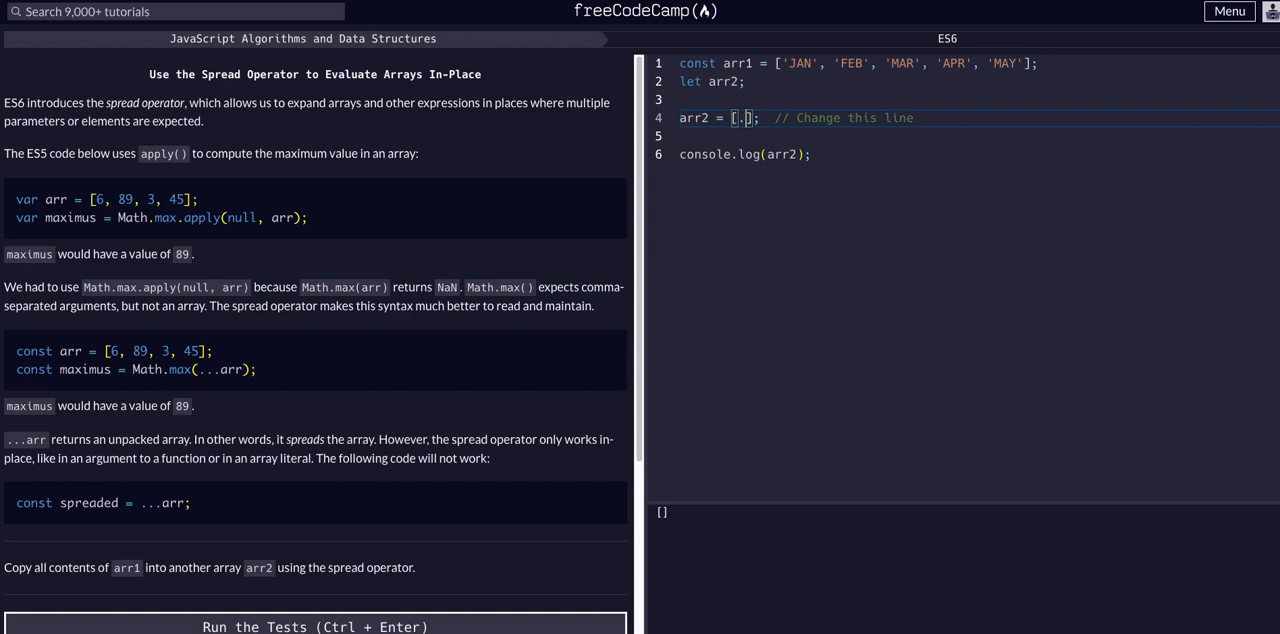
{"action": "type", "text": "...arr1"}
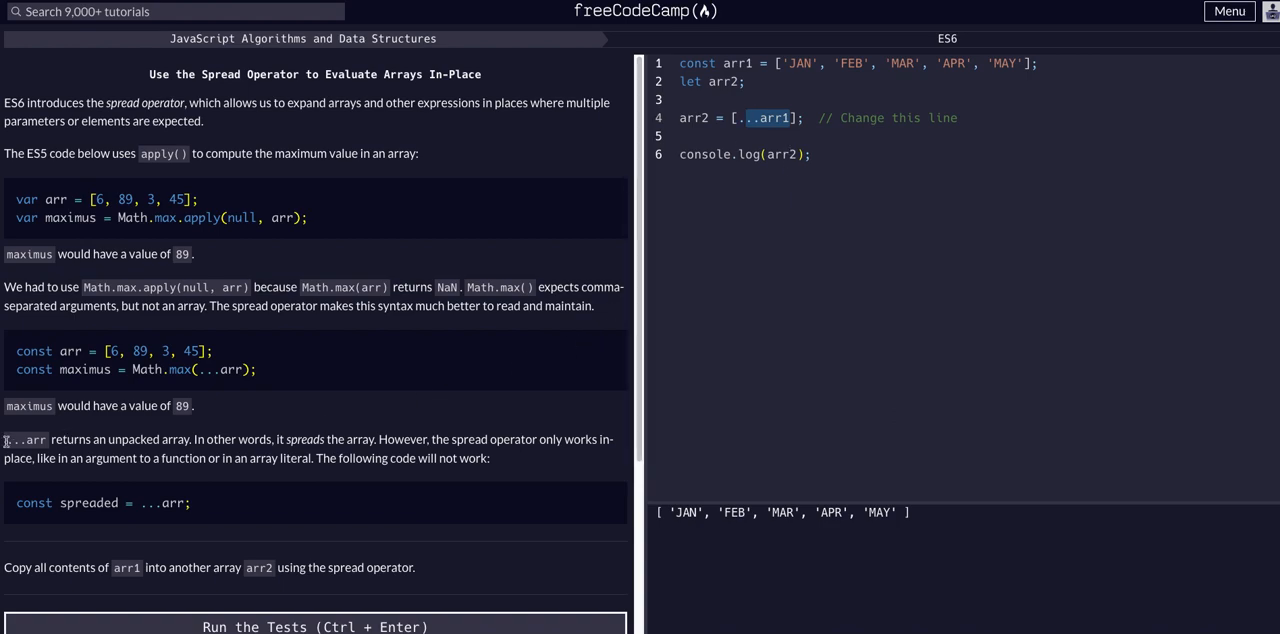
{"action": "left_click_drag", "start_coordinate": [5, 439], "coordinate": [193, 439]}
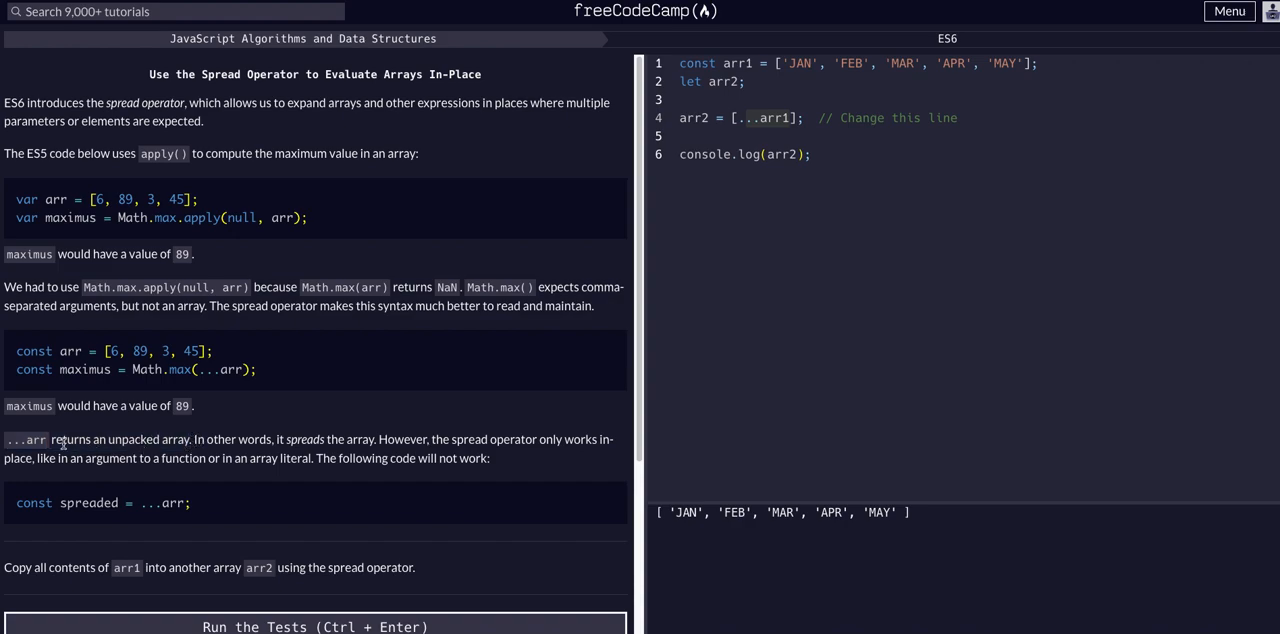
{"action": "double_click", "coordinate": [80, 439]}
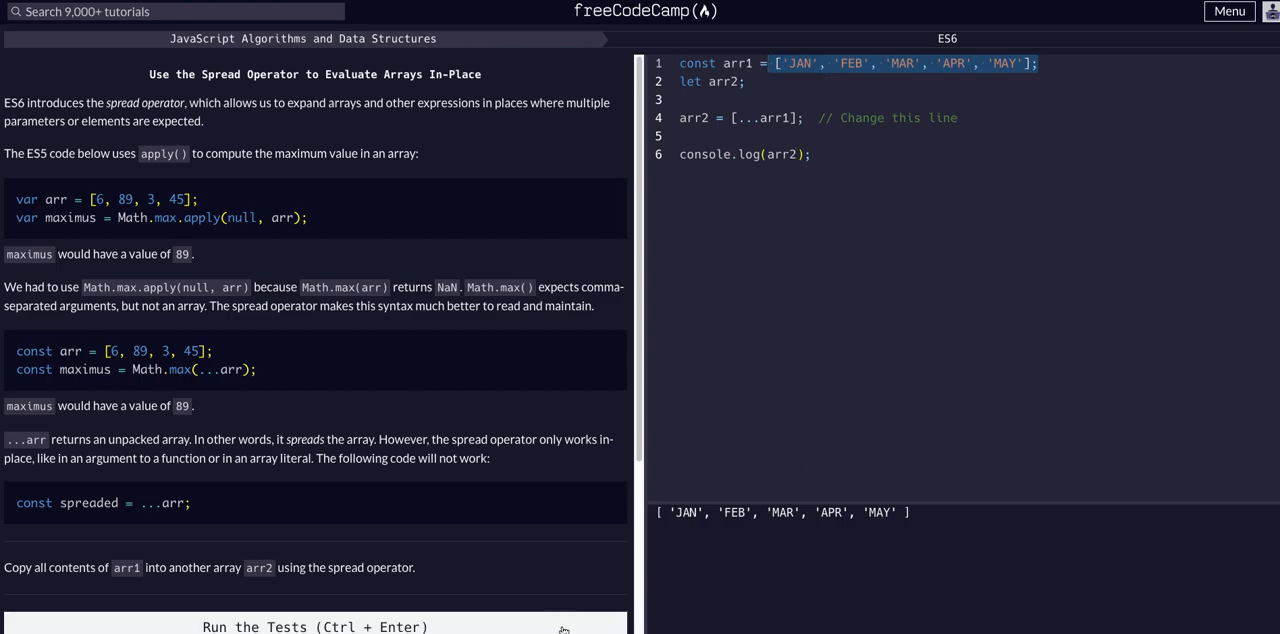
- Run the tests so all three pass and dismiss the success message
{"action": "scroll", "scroll_direction": "down", "scroll_amount": 3}
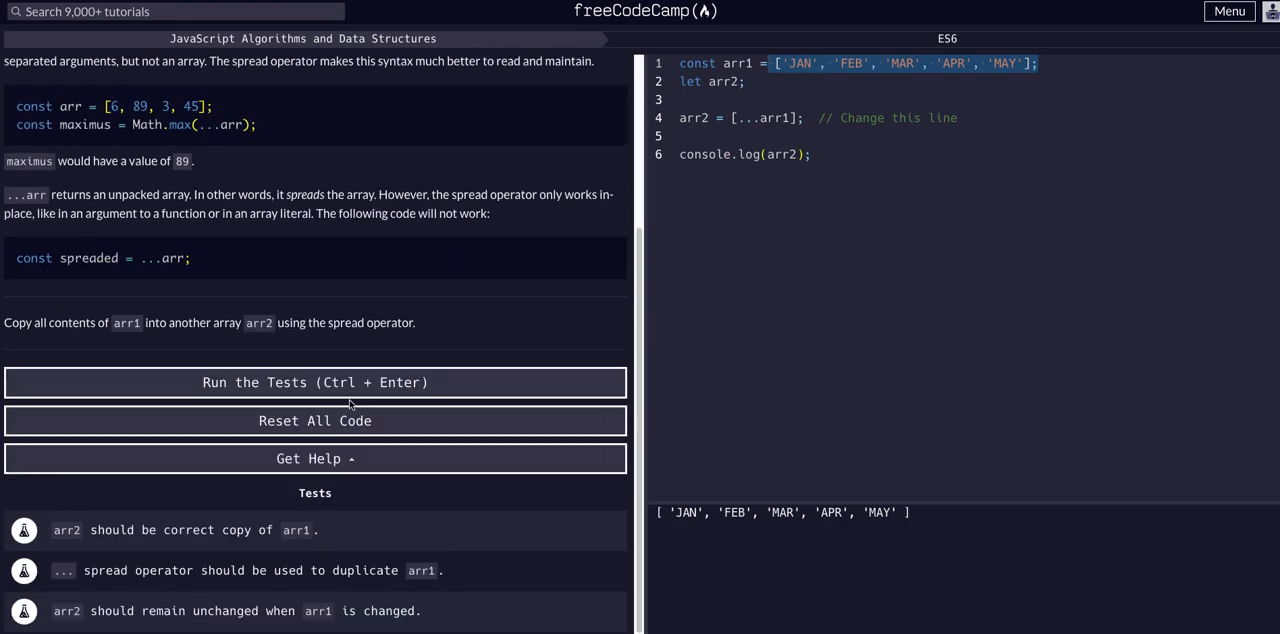
{"action": "left_click", "coordinate": [315, 382]}
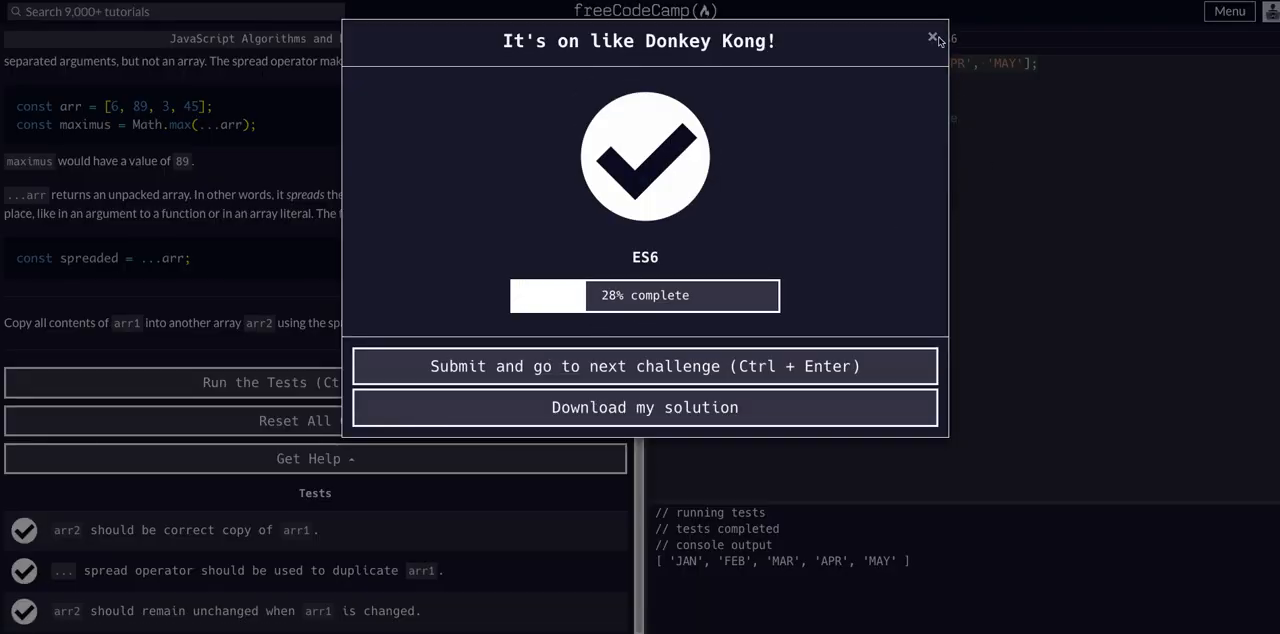
{"action": "left_click", "coordinate": [934, 37]}
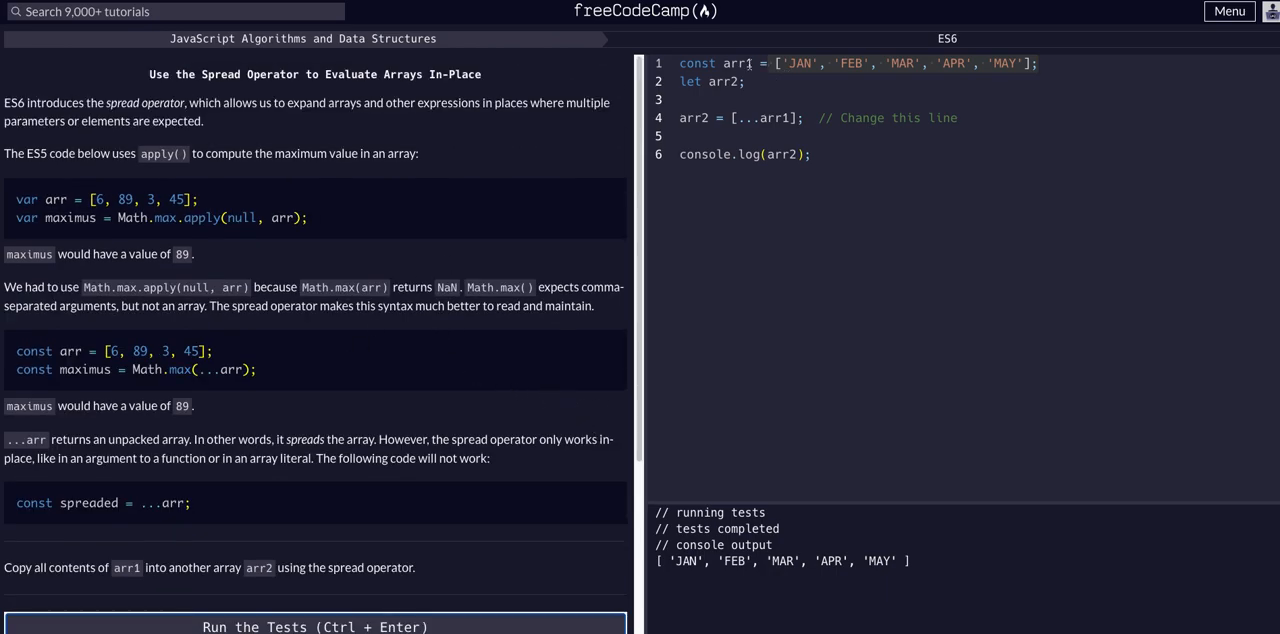
{"action": "double_click", "coordinate": [737, 63]}
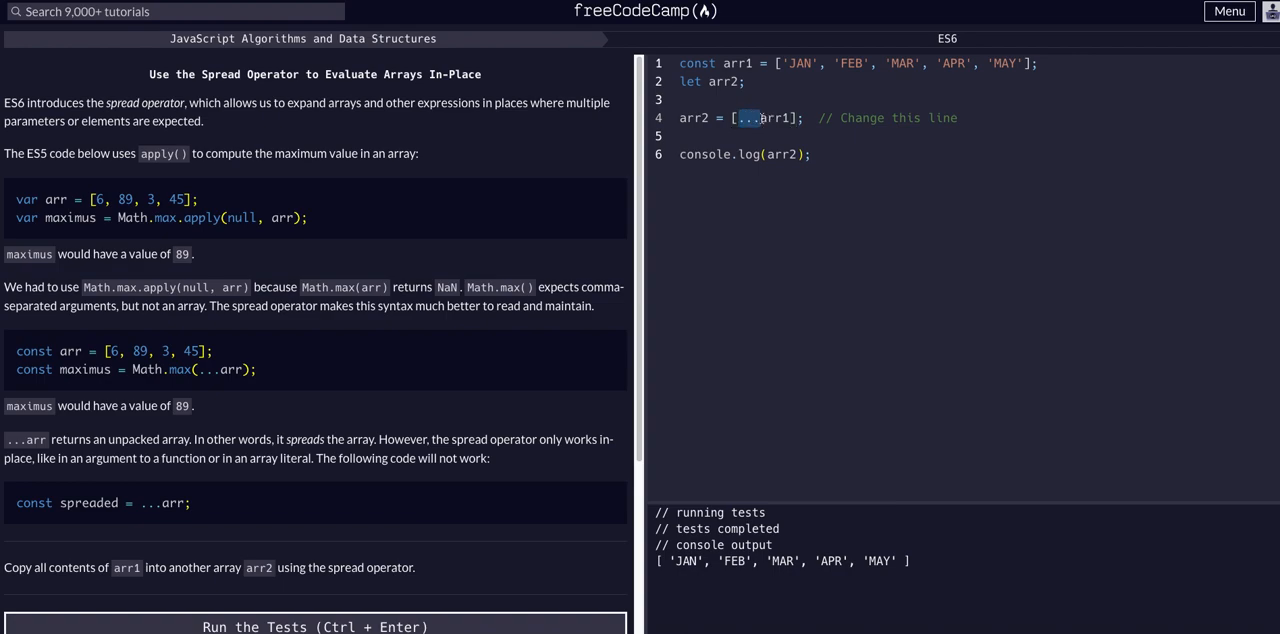
{"action": "left_click", "coordinate": [789, 117]}
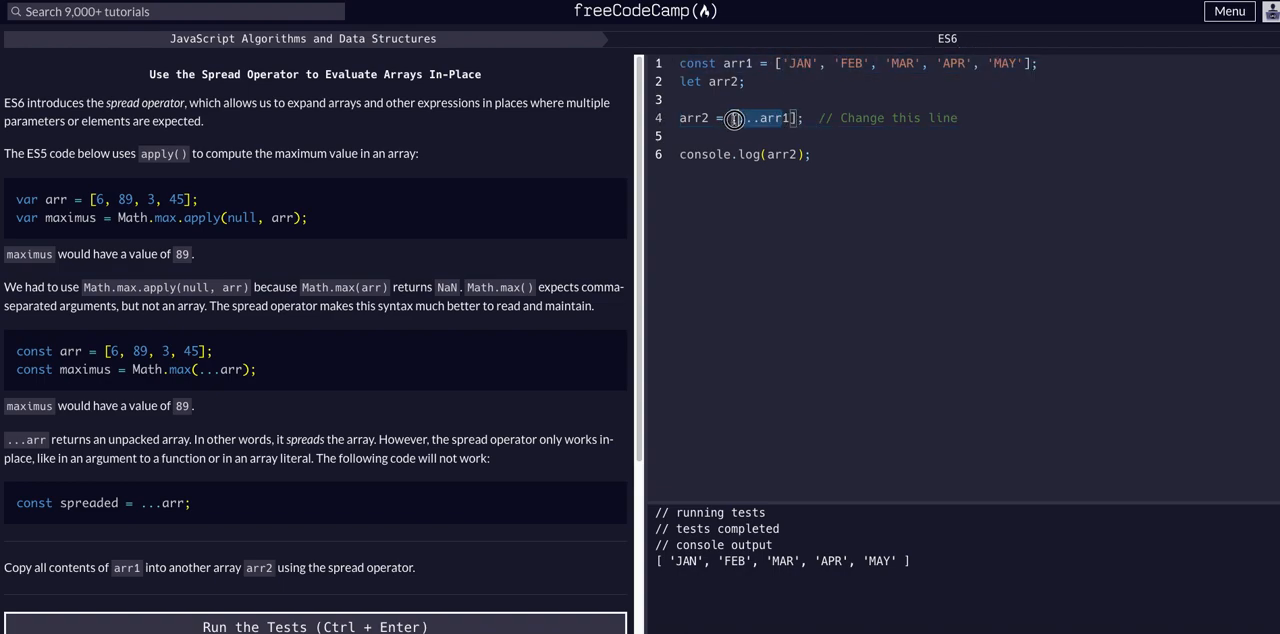
{"action": "type", "text": "["}
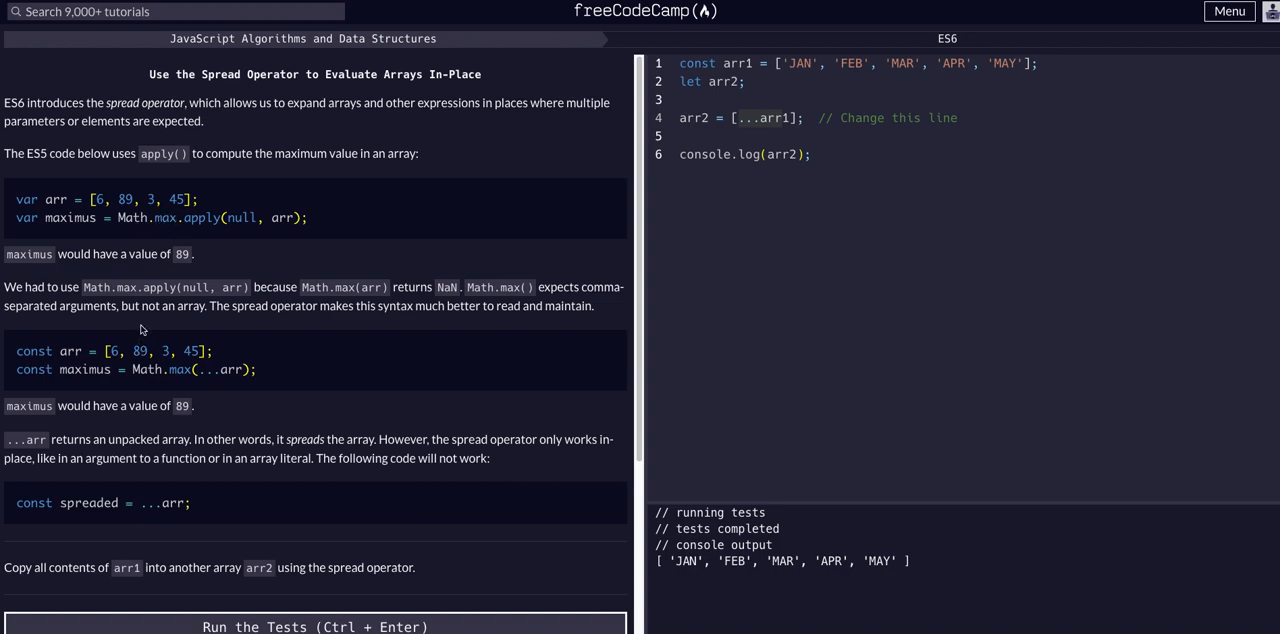
{"action": "mouse_move", "coordinate": [165, 398]}
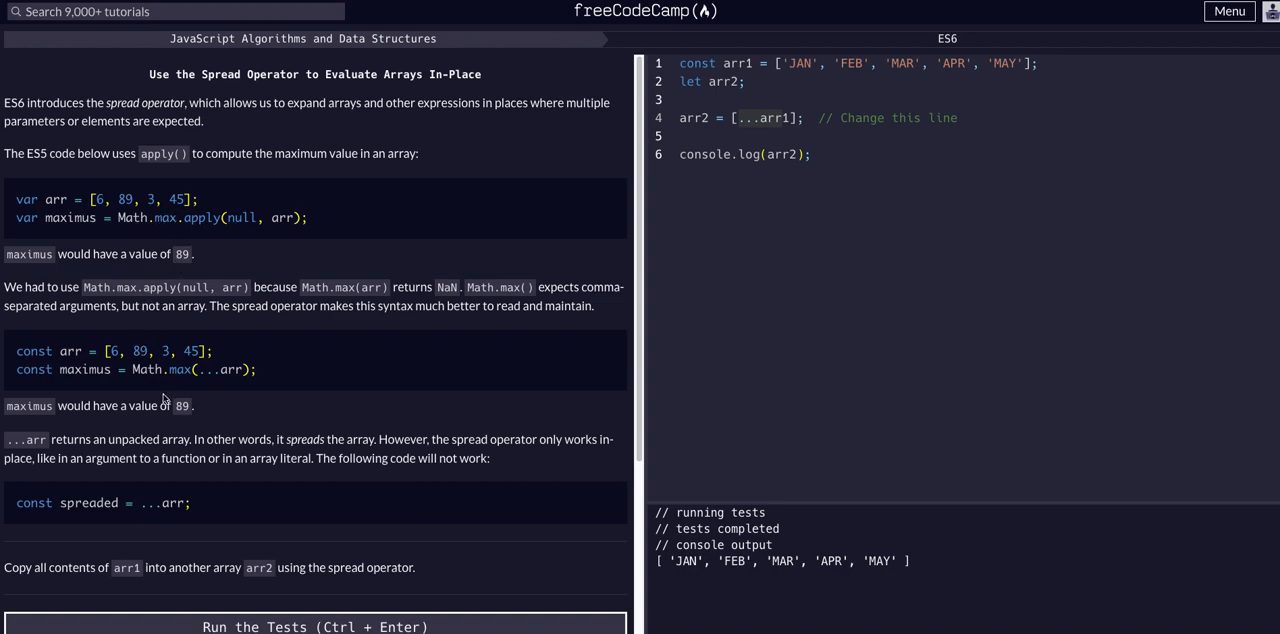
{"action": "mouse_move", "coordinate": [213, 310]}
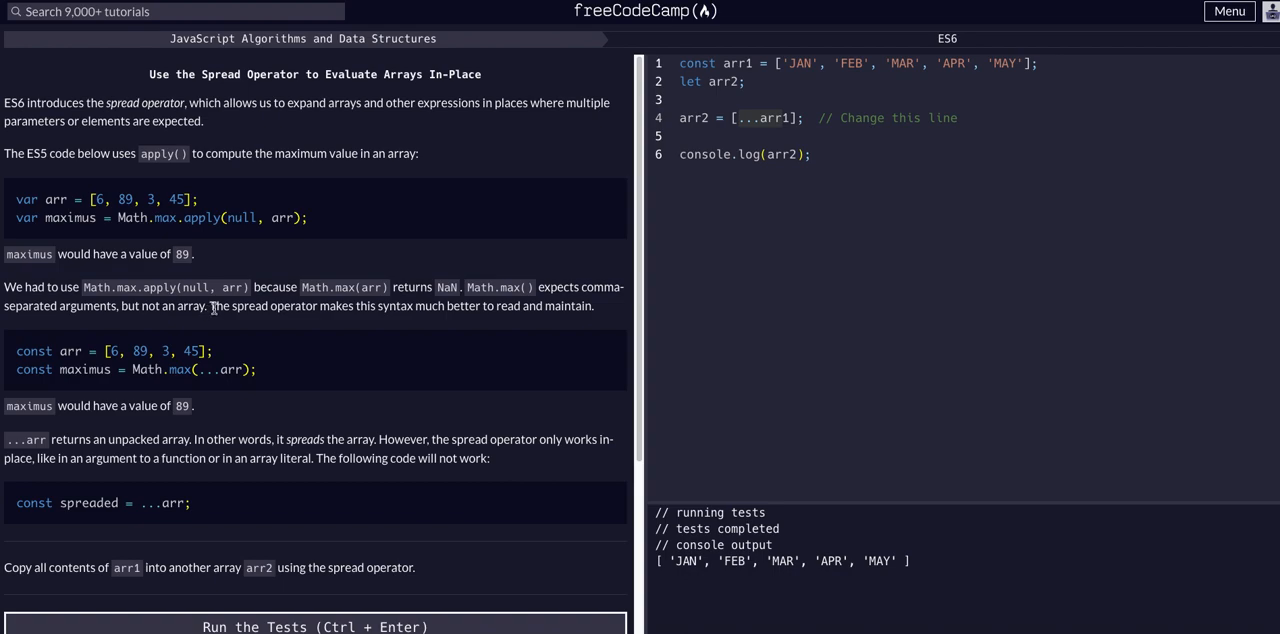
{"action": "mouse_move", "coordinate": [173, 318]}
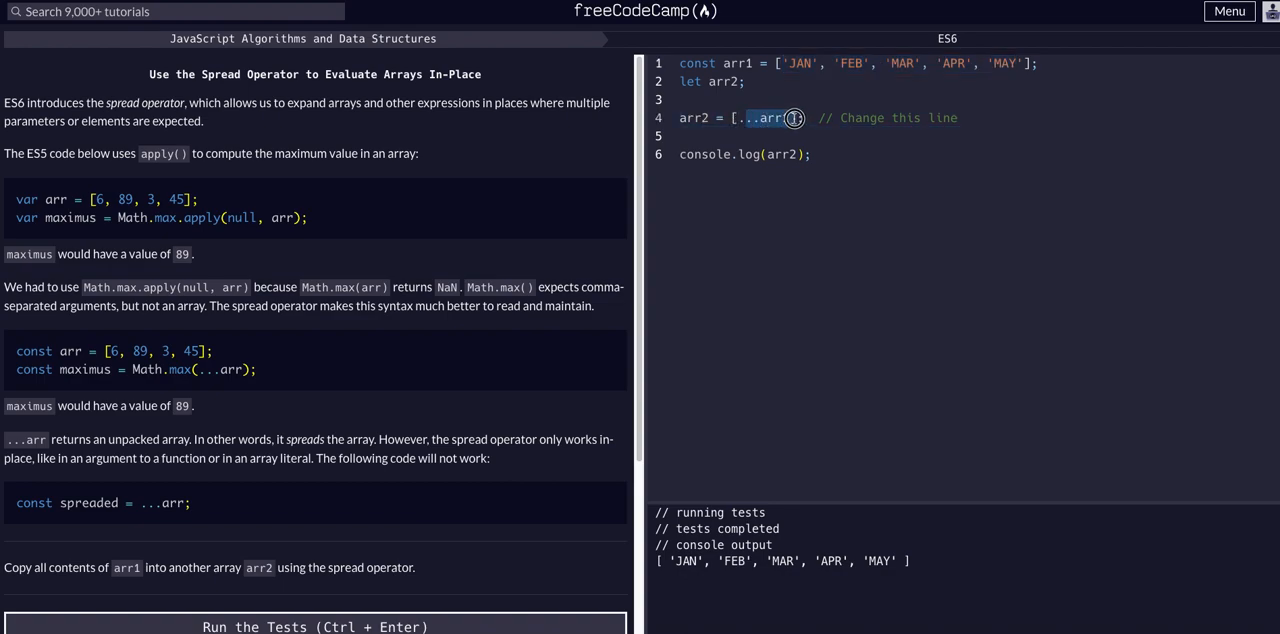
- Add "ANOTHER" after ...arr1 and rerun so the console shows six items
{"action": "type", "text": "1"}
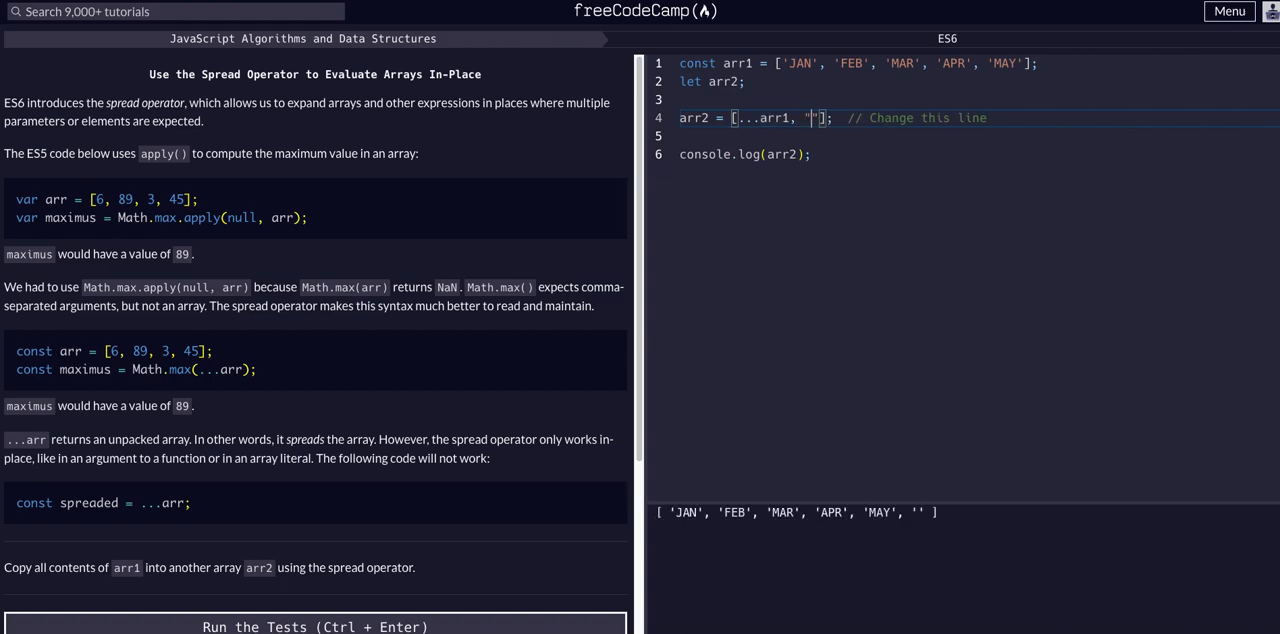
{"action": "type", "text": "ANOTHER"}
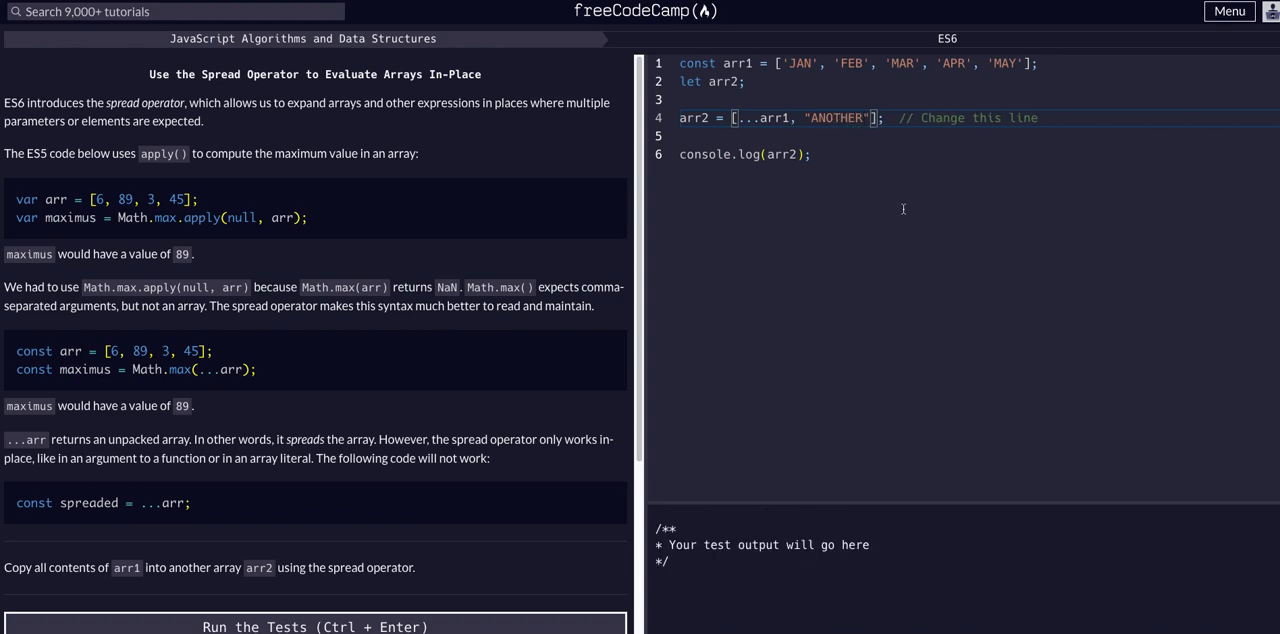
{"action": "key", "text": "ctrl+Enter"}
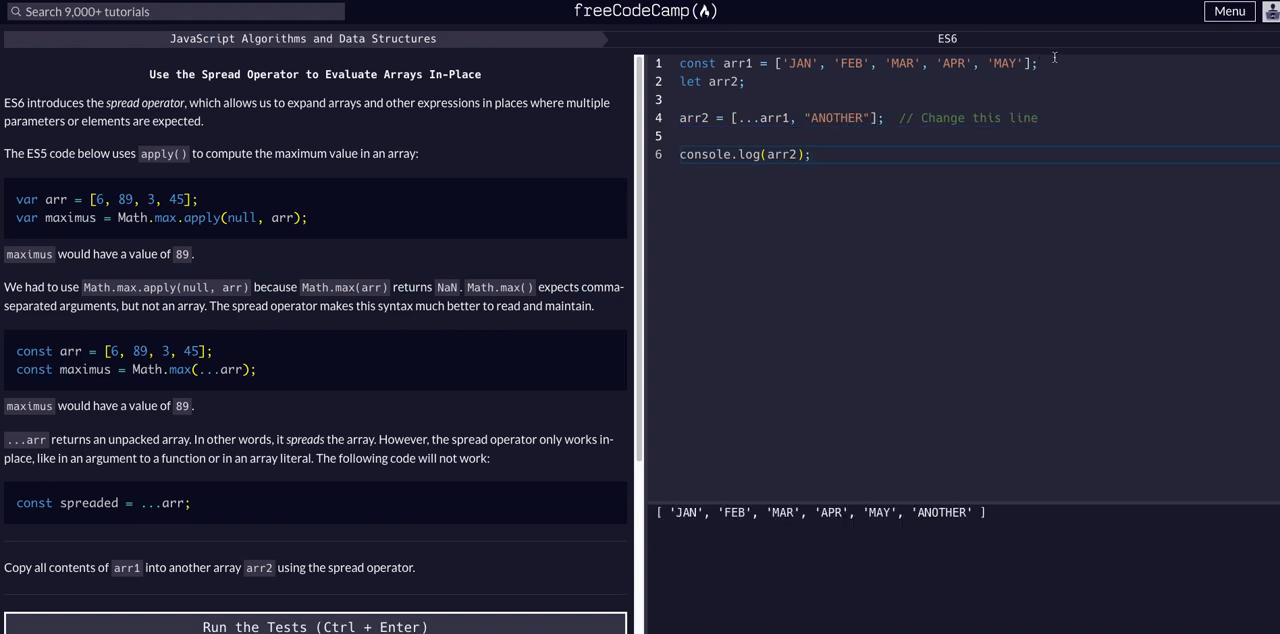
{"action": "left_click_drag", "start_coordinate": [757, 63], "coordinate": [1038, 63]}
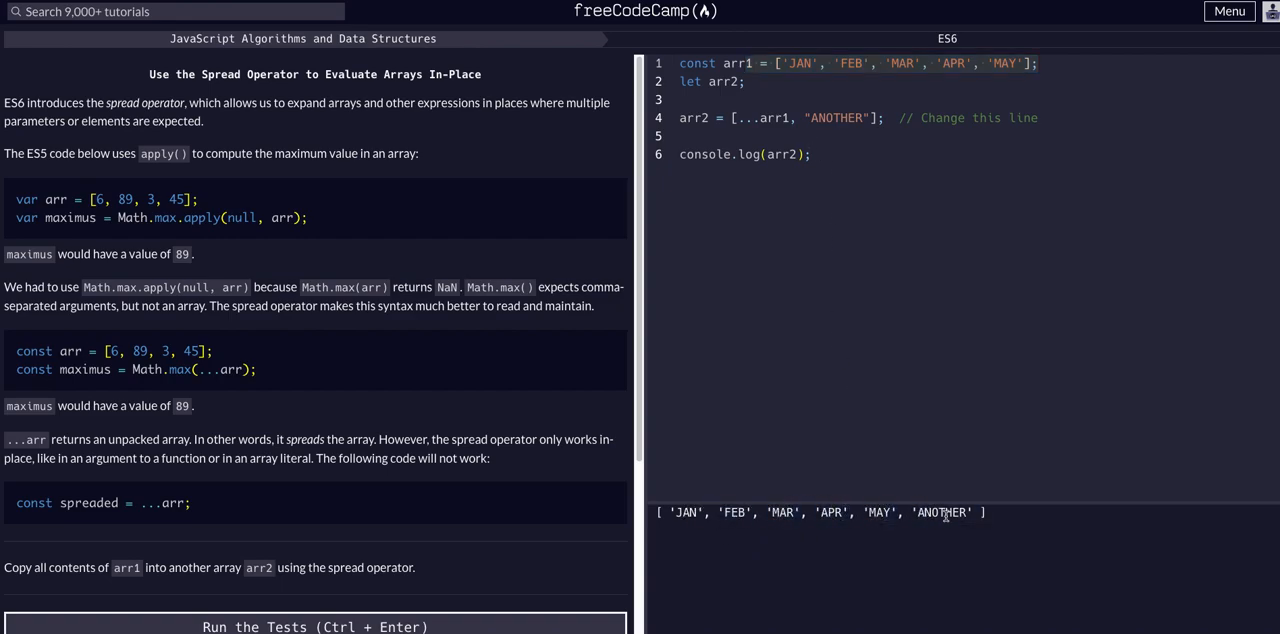
{"action": "double_click", "coordinate": [940, 512]}
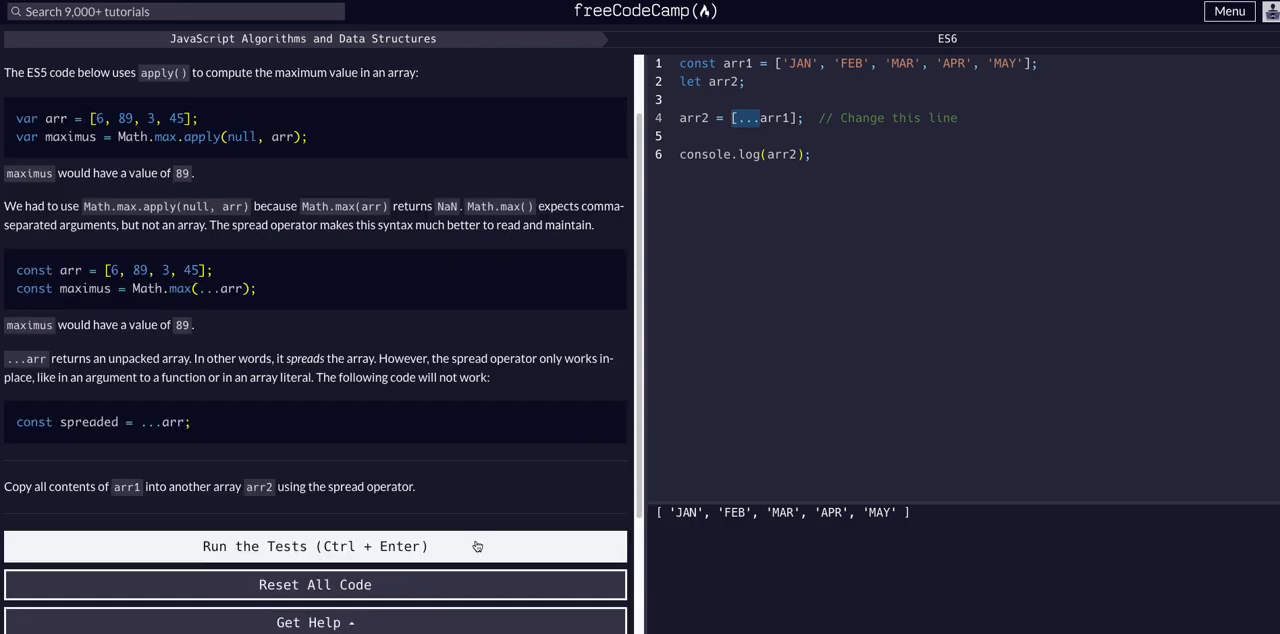
- Rerun the tests on arr2 = [...arr1] to get the success dialog
{"action": "left_click", "coordinate": [314, 546]}
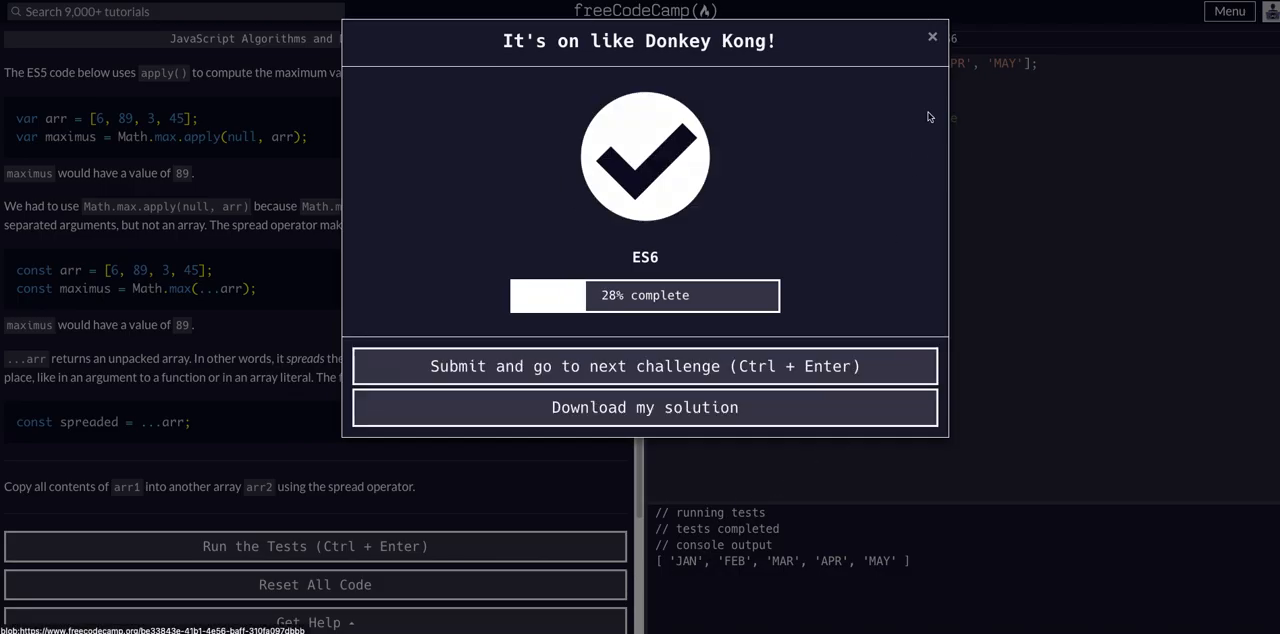